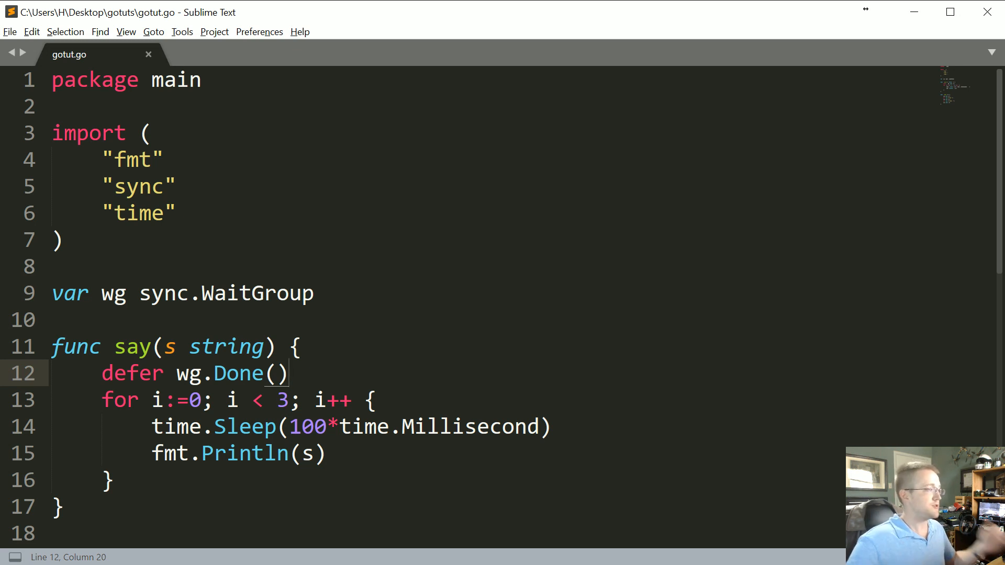
- Below fmt.Println(s) in say's loop, start an i == 2 block
double_click(132, 373)
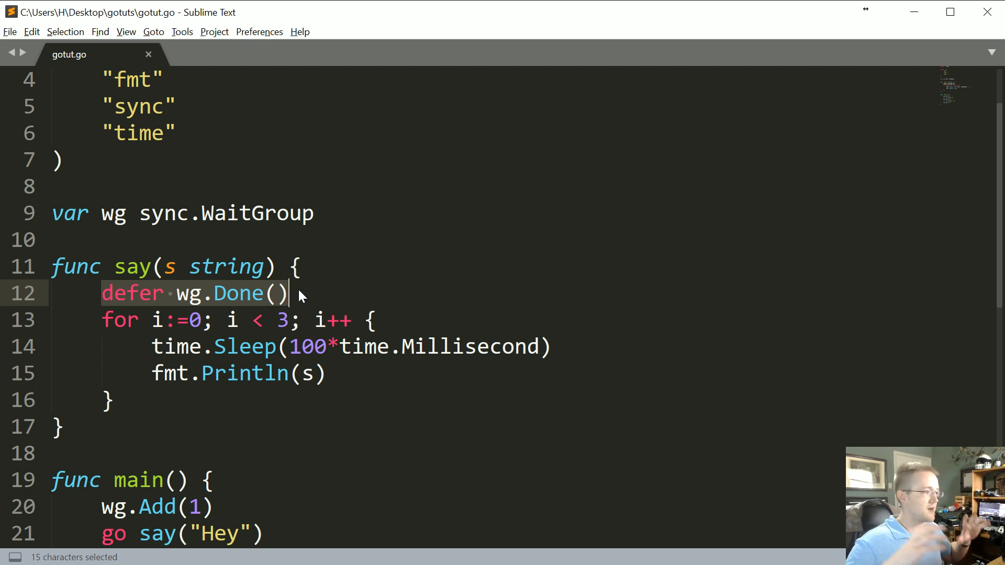
scroll(down, 3)
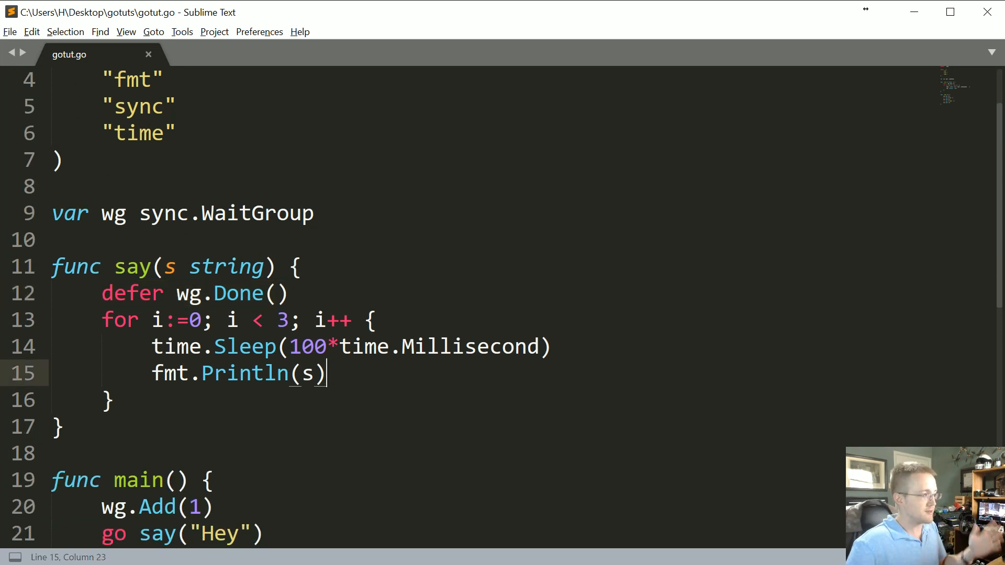
text(i)
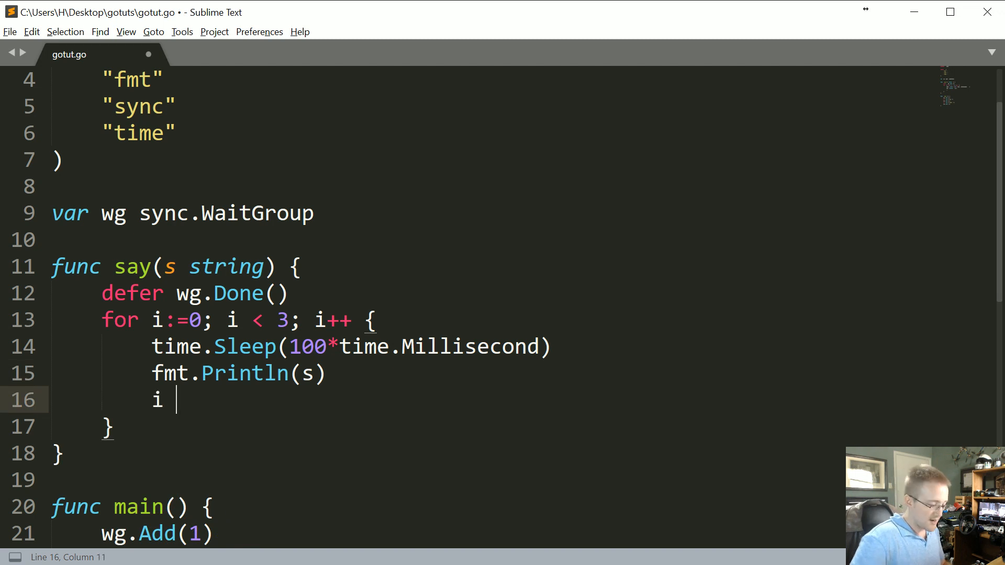
text(== 2 {)
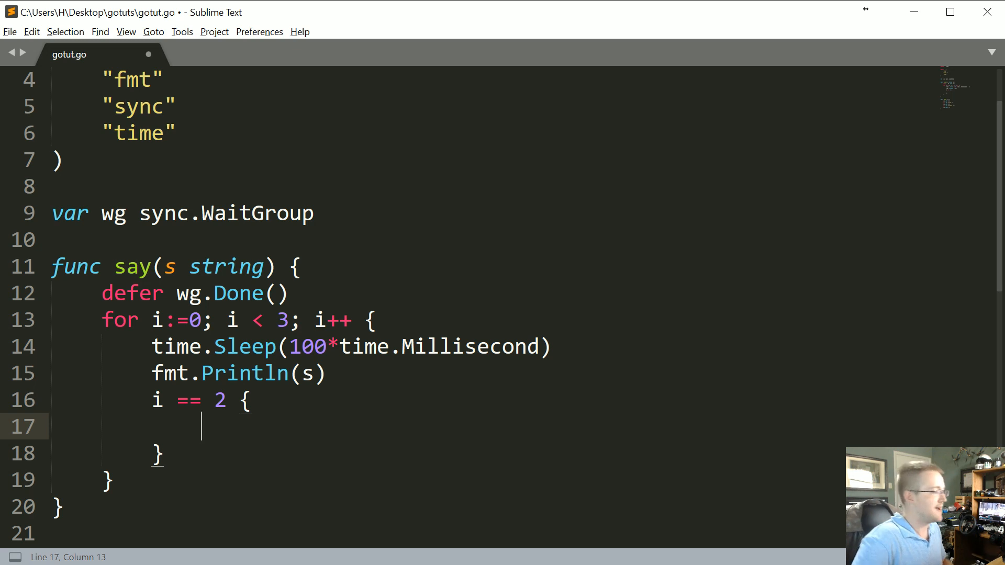
- Make the block panic with "Oh dear, a 2" and save gotut.go
text(panic())
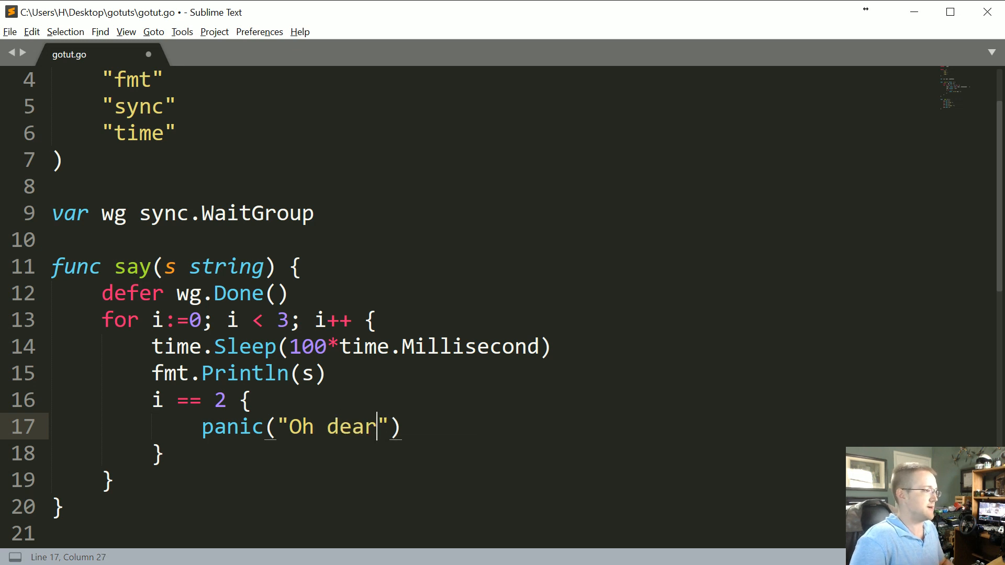
text(, a 2)
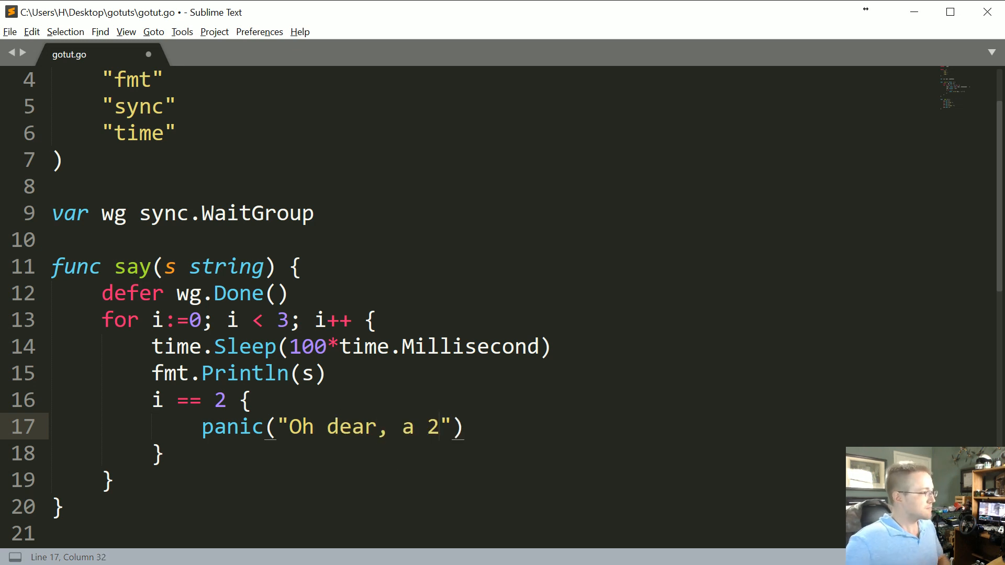
drag(252, 400, 451, 427)
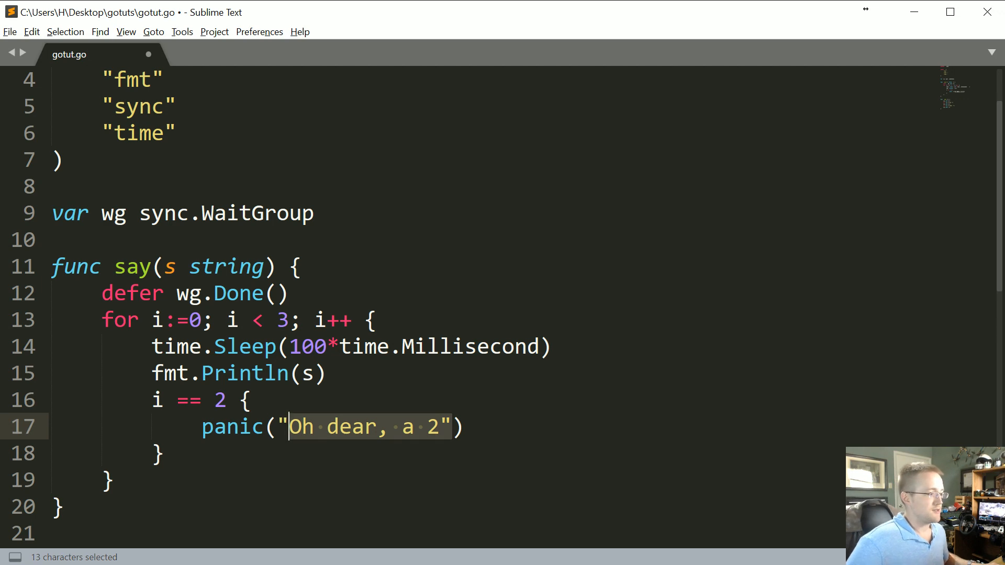
key(ctrl+s)
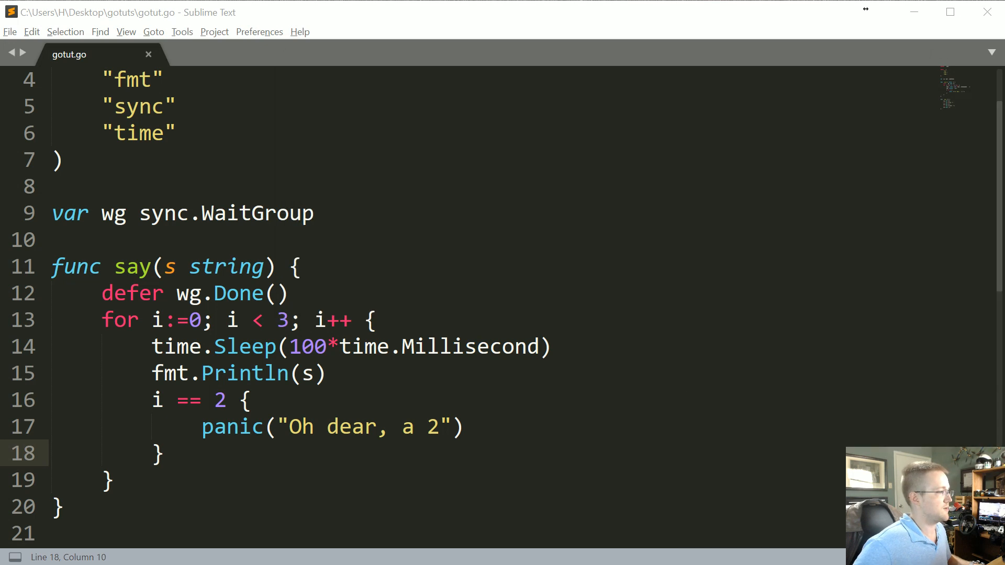
- Prefix the i == 2 condition with if so the loop panics on its third pass
click(151, 399)
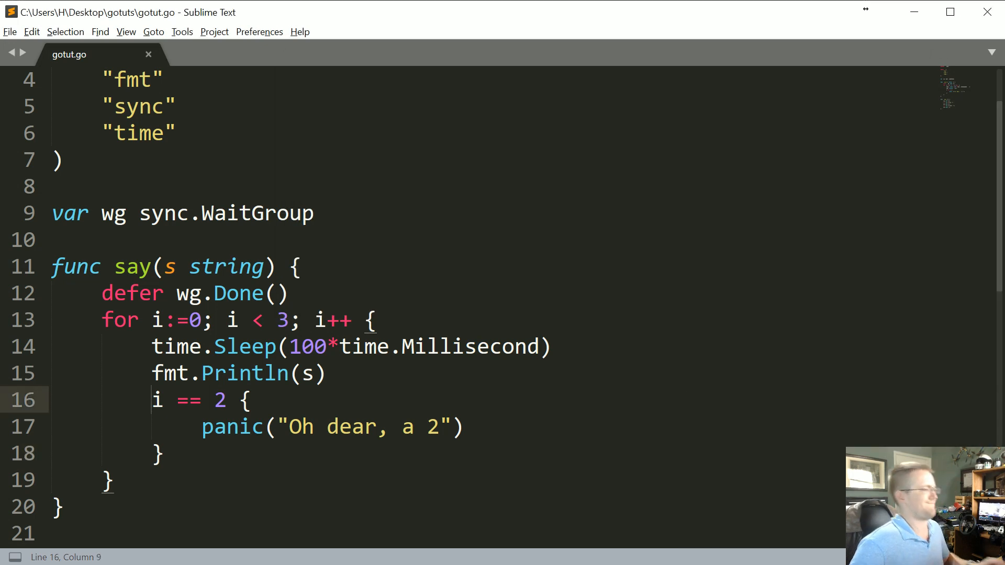
text(if)
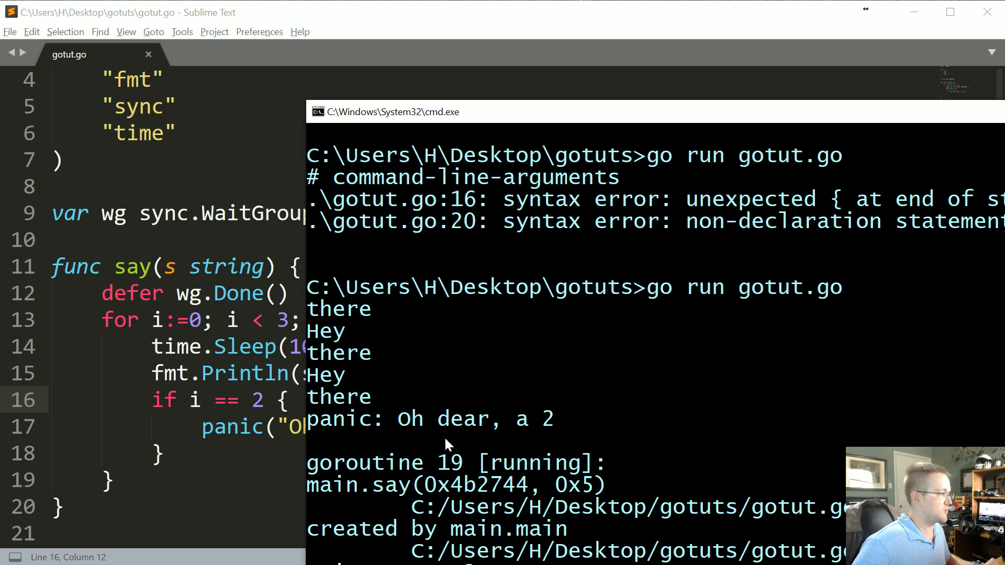
mouse_move(627, 453)
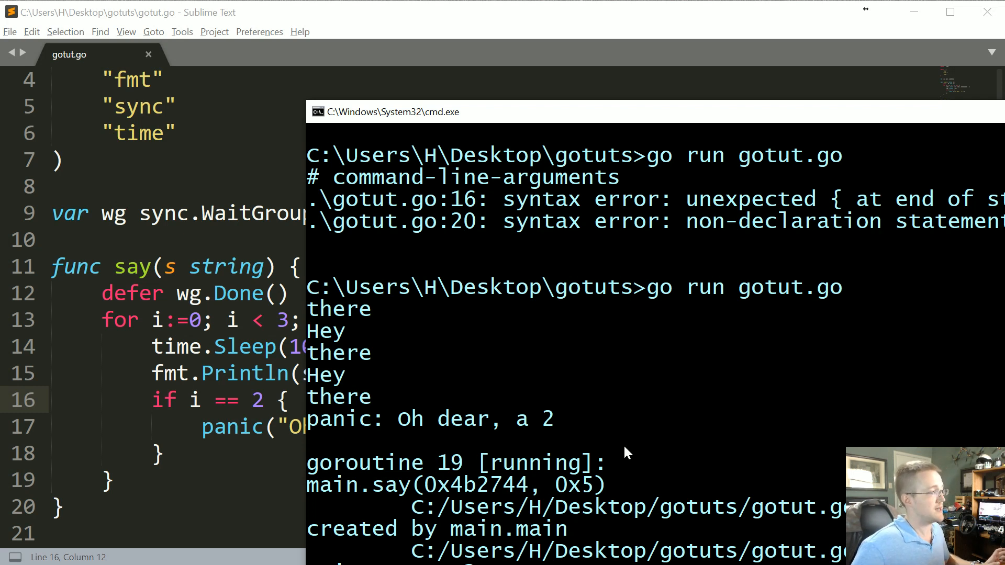
double_click(338, 419)
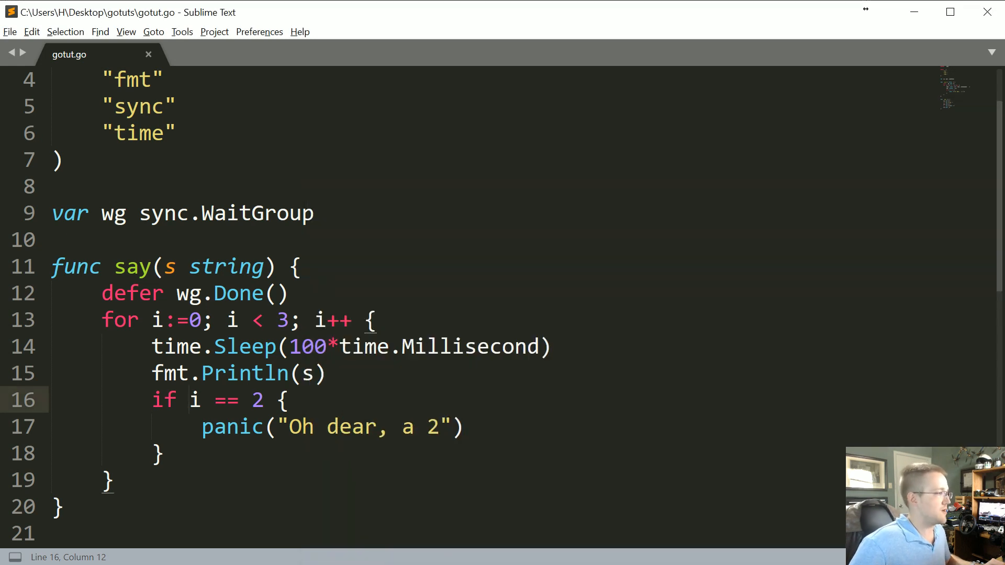
- Above say, add func cleanup() with an if r := recover(); block
click(188, 400)
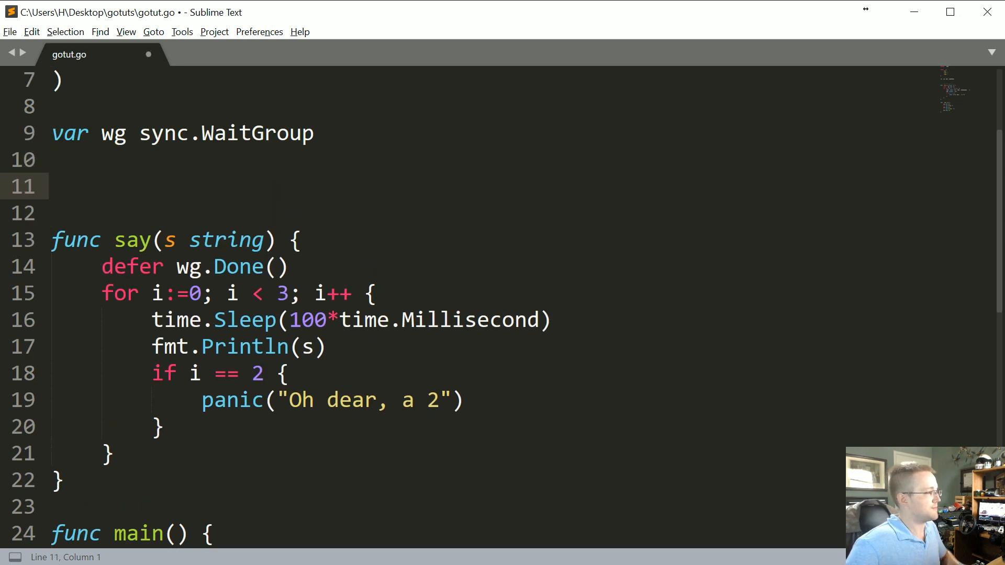
text(func)
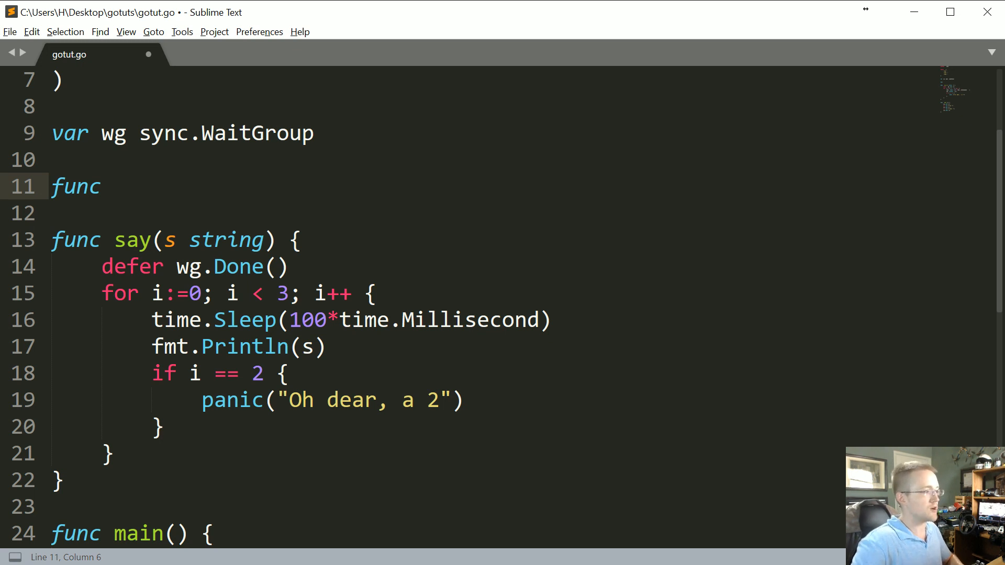
text(cleanup() {)
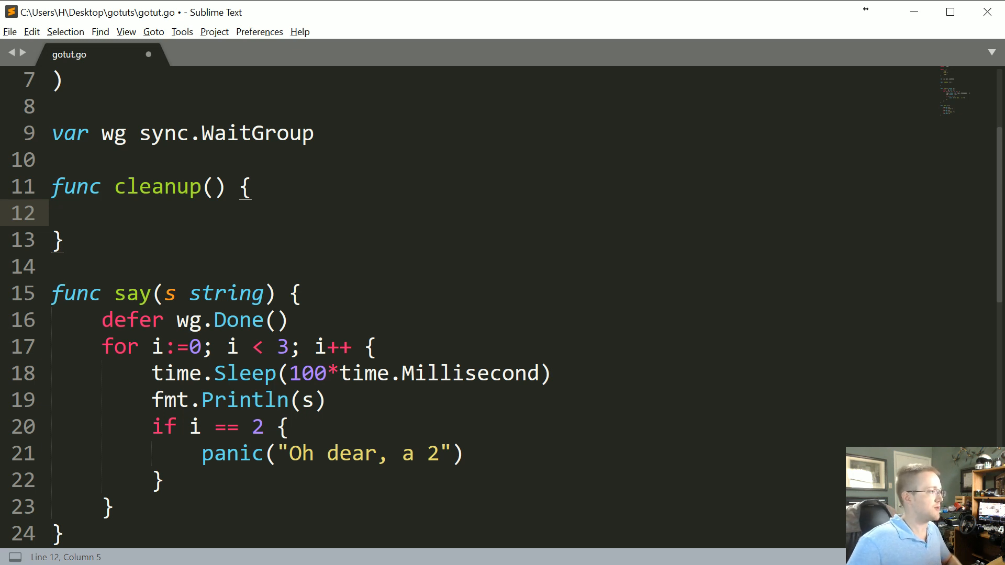
text(if r)
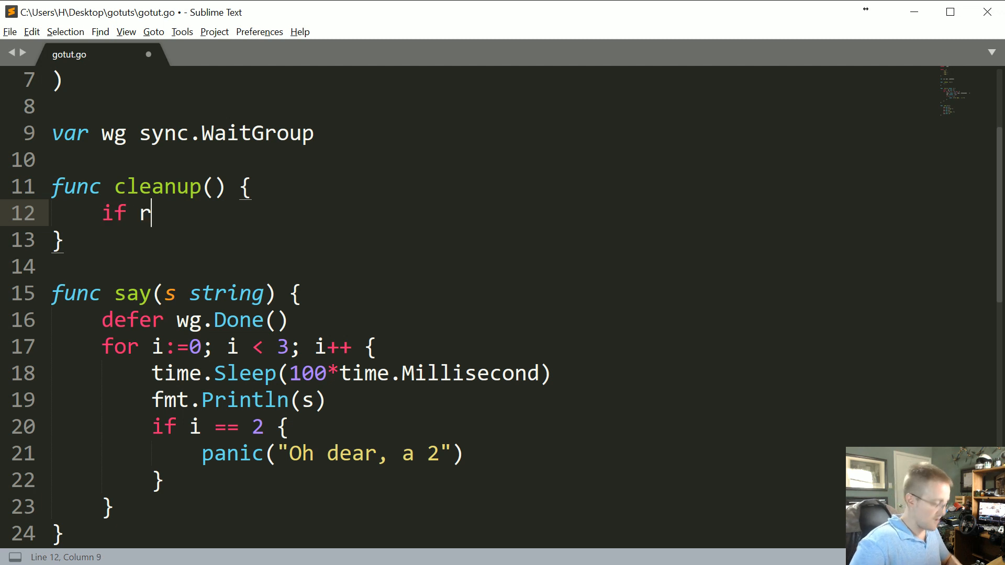
text(:= r)
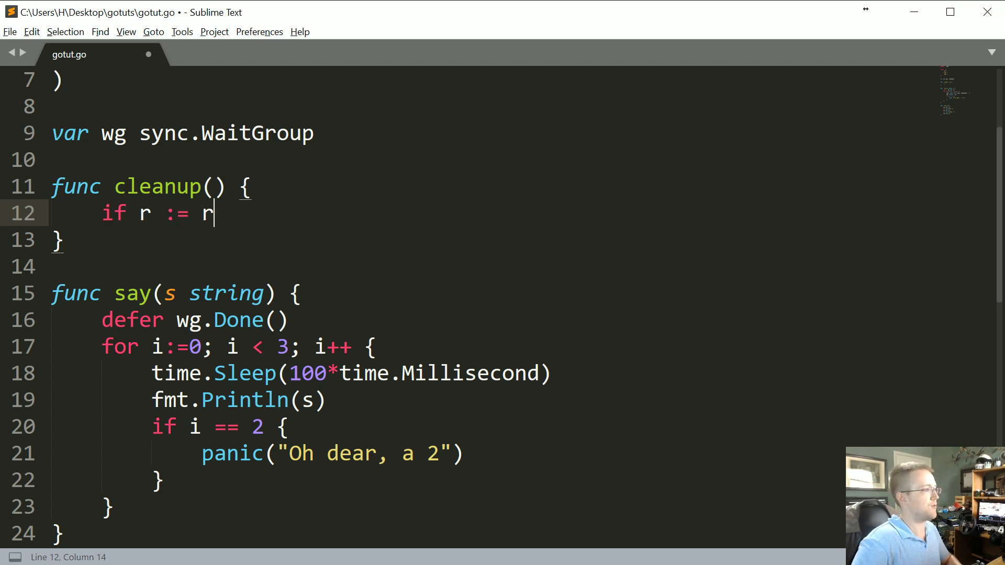
text(ecover())
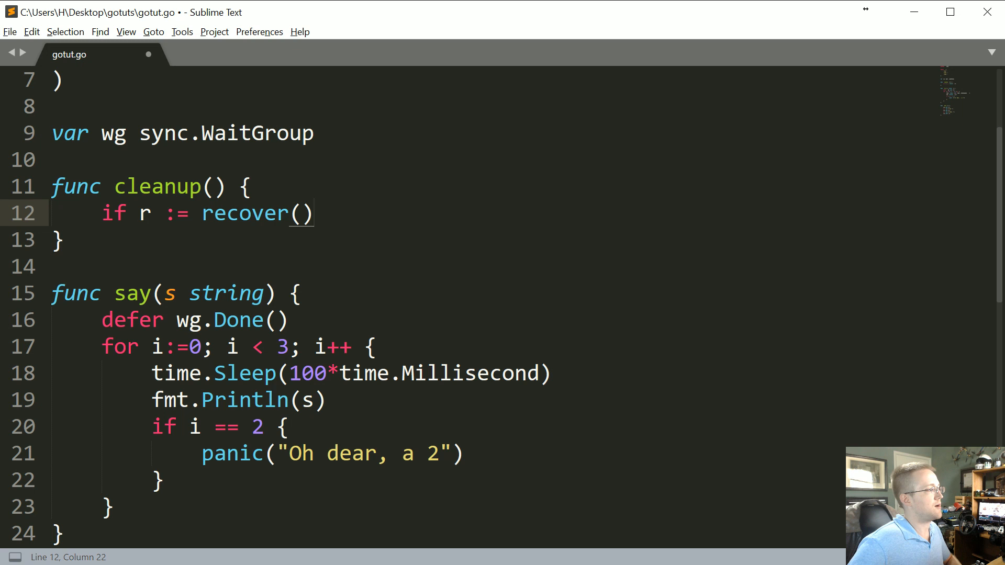
drag(137, 213, 313, 213)
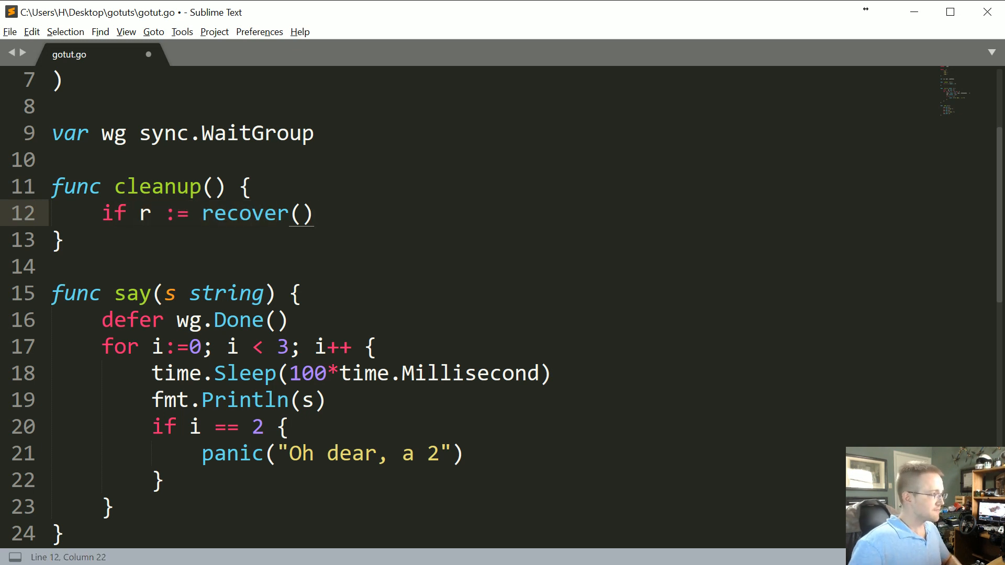
text(; r != nil)
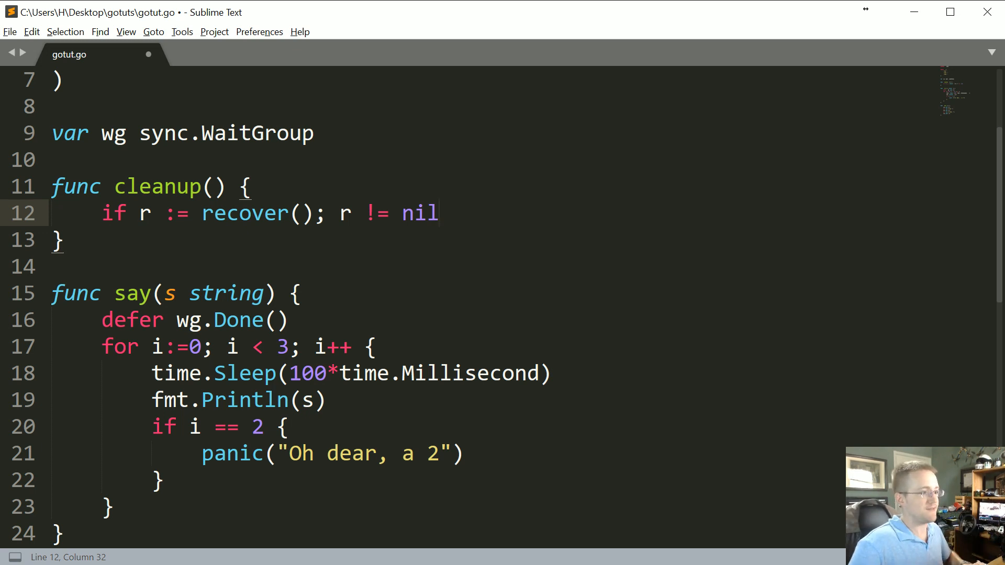
text({)
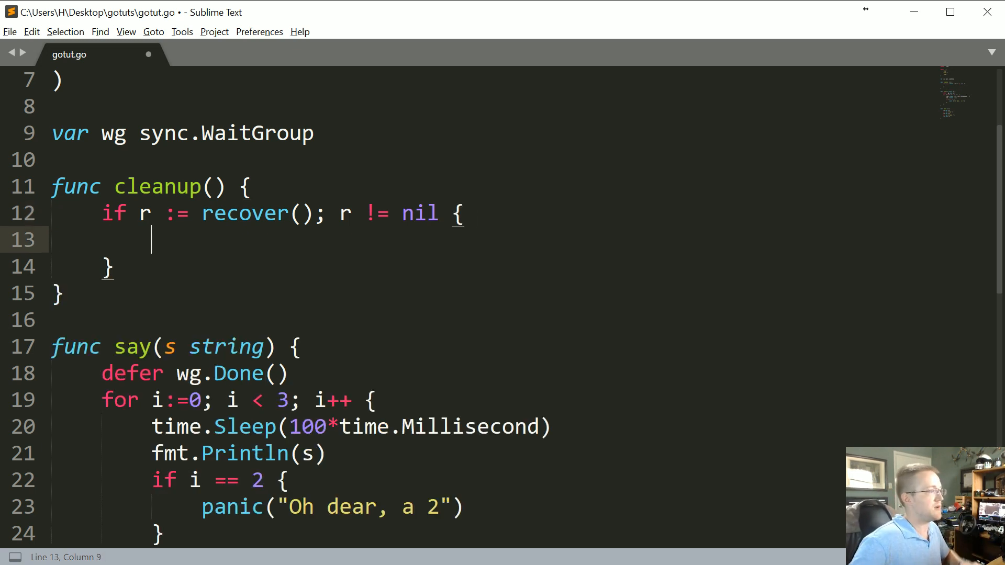
- Inside the recover block, print "Recovered in cleanup" with r, then begin a defer in say
text(fmt.)
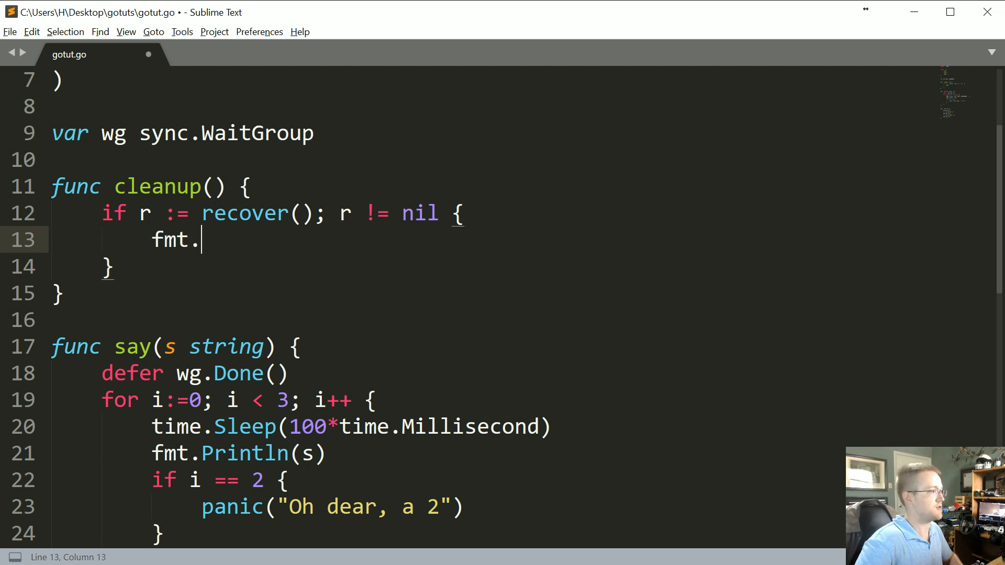
text(Println()
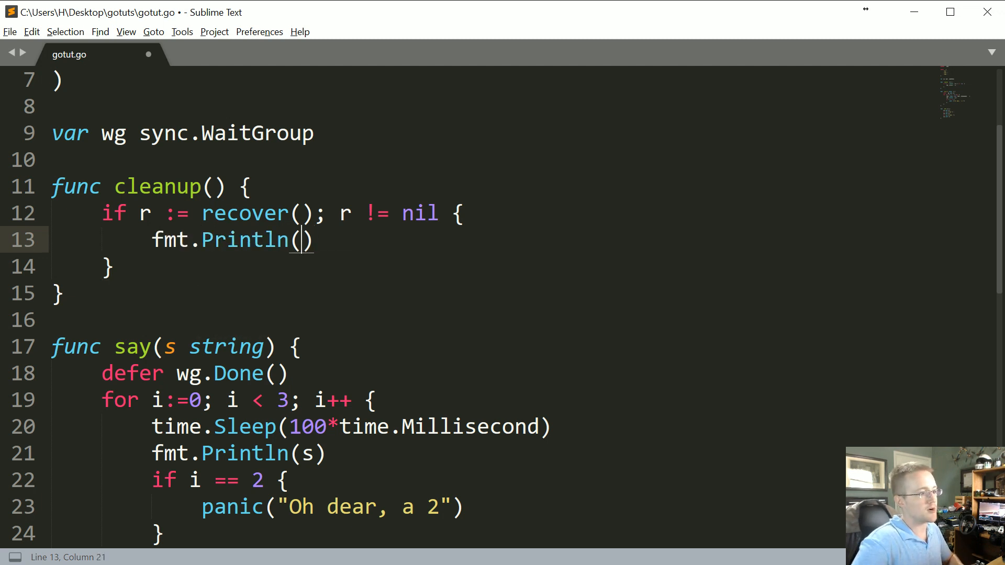
text("R)
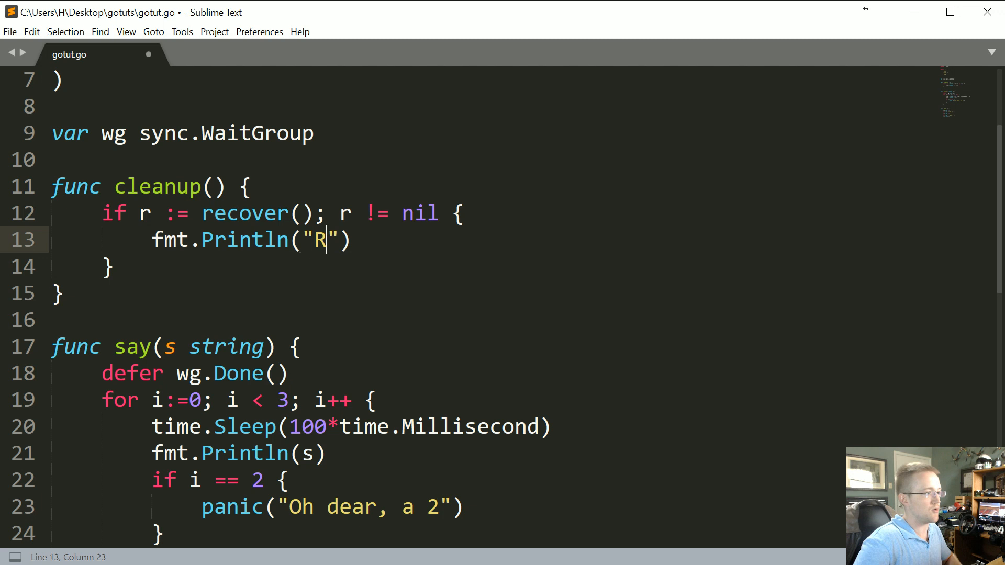
text(ecovered)
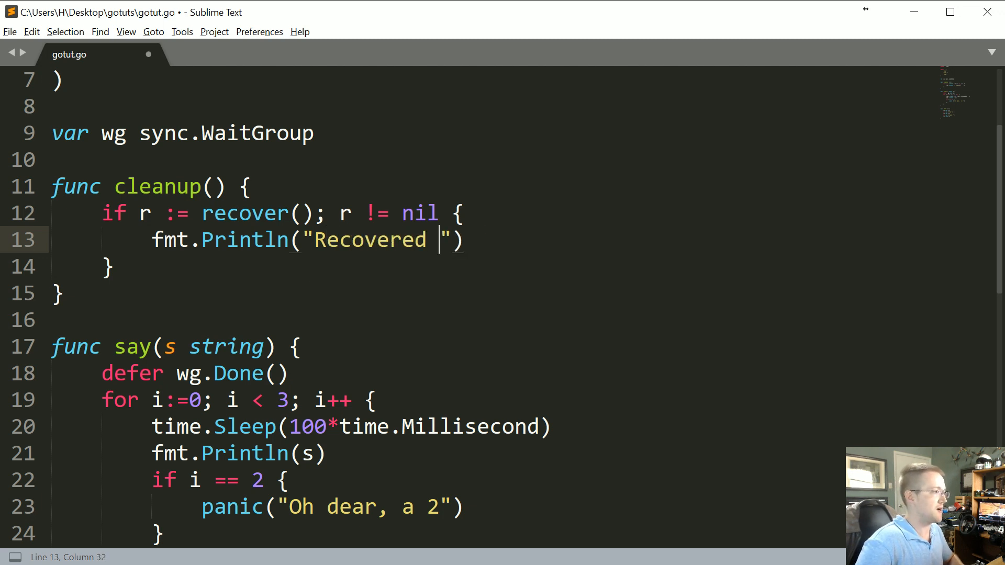
text(in cleanup)
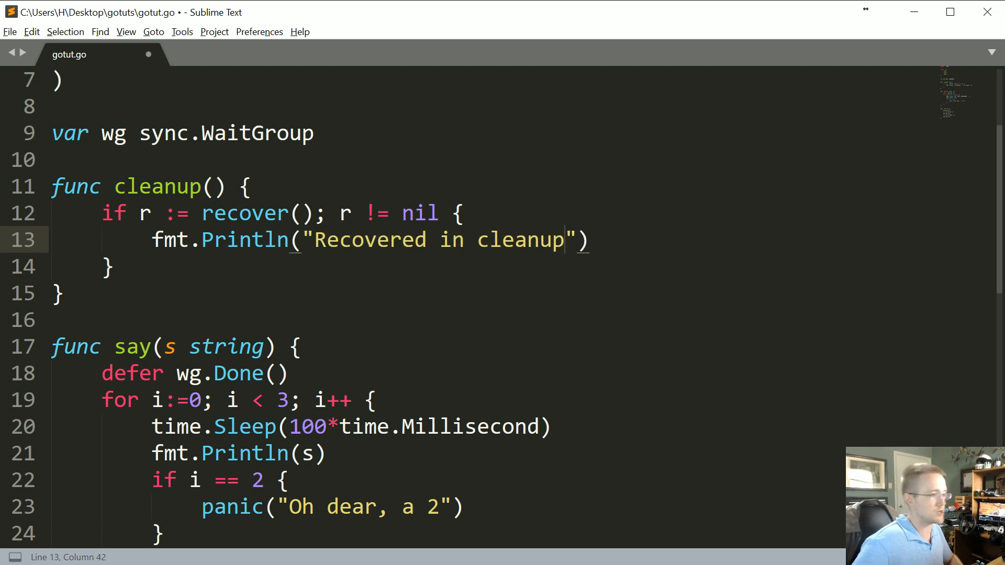
text(,)
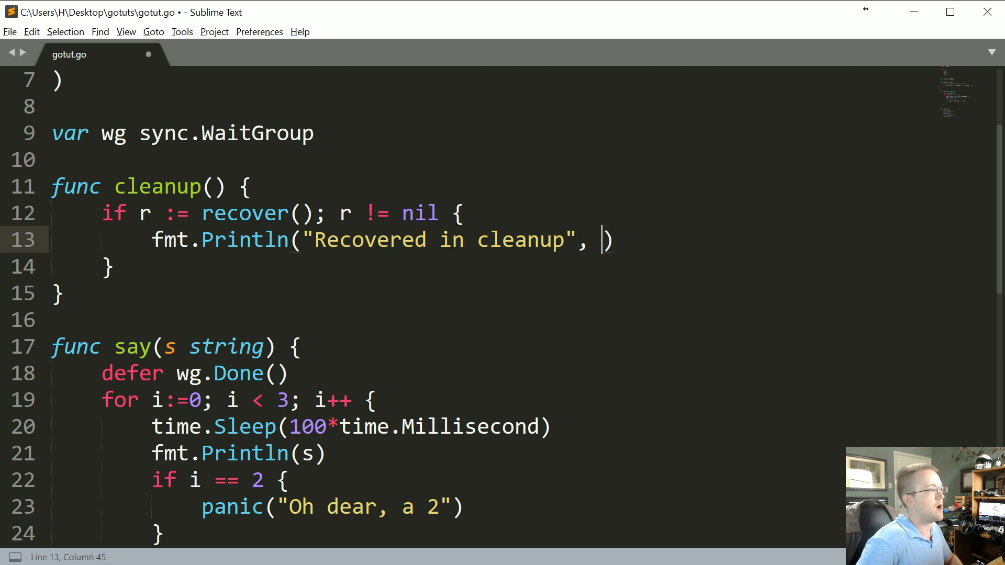
text(r)
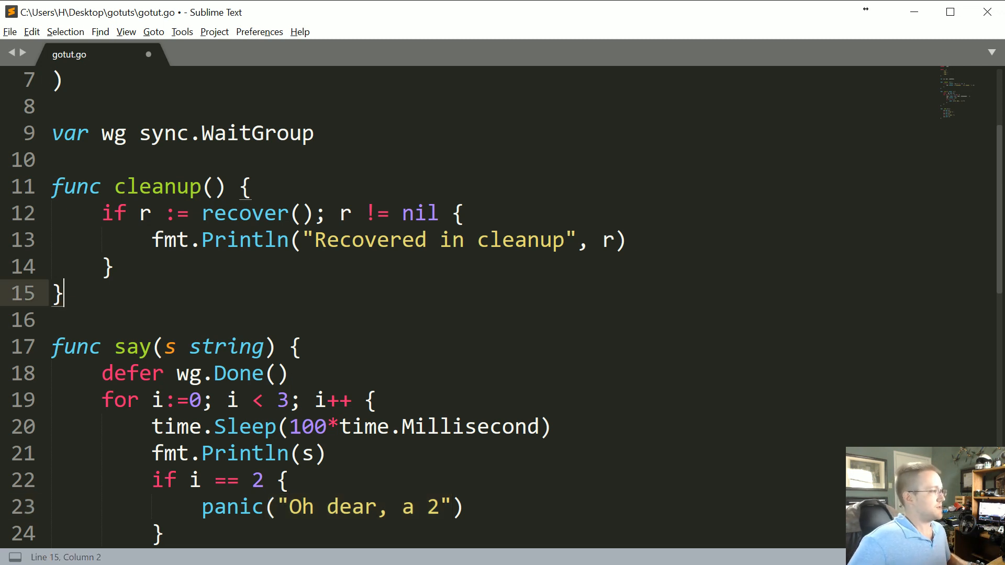
text(defer cleanup()
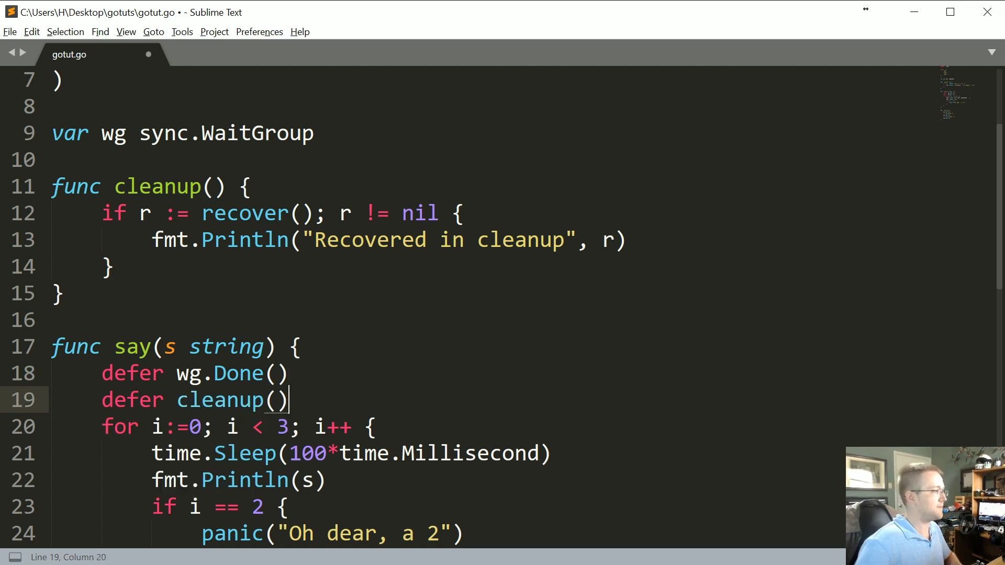
- Save gotut.go with say deferring cleanup() and switch to the command prompt
key(ctrl+s)
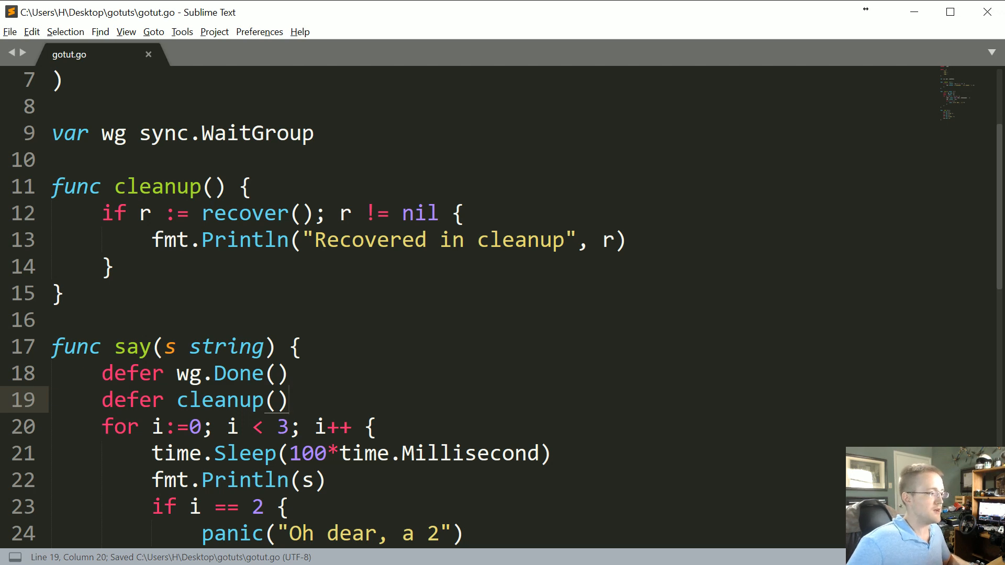
click(293, 346)
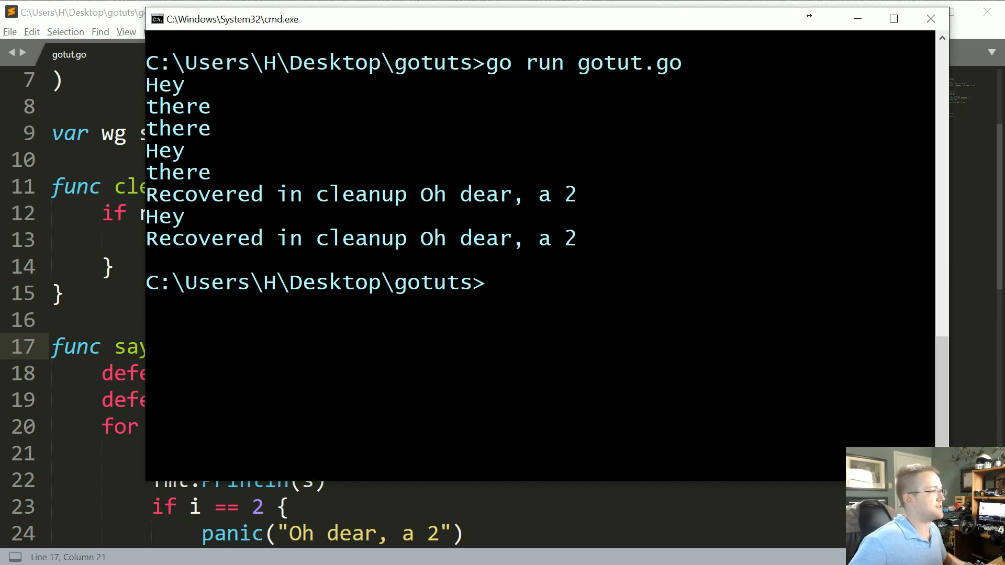
mouse_move(368, 203)
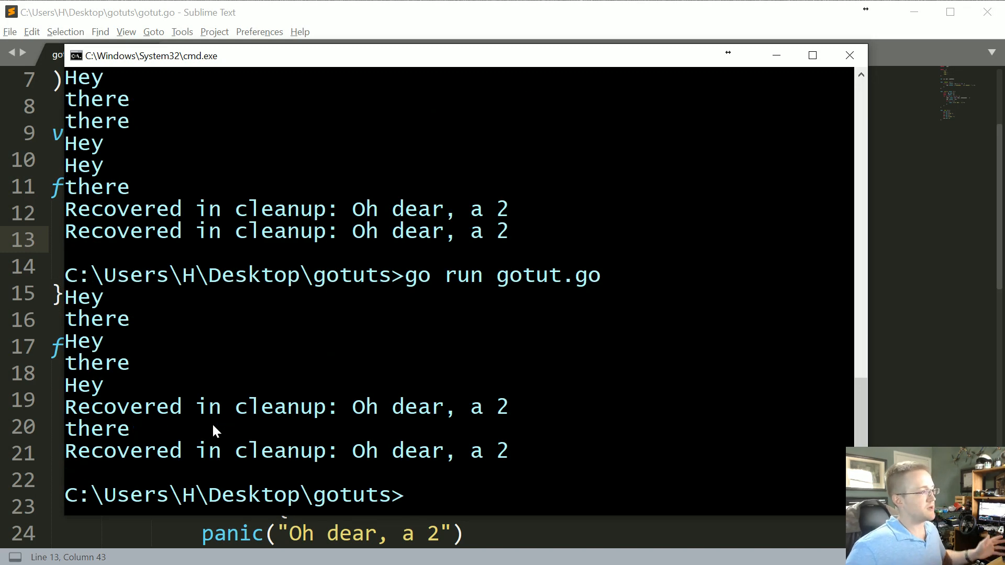
- After running gotut.go in cmd, return to the Sublime Text editor
click(848, 55)
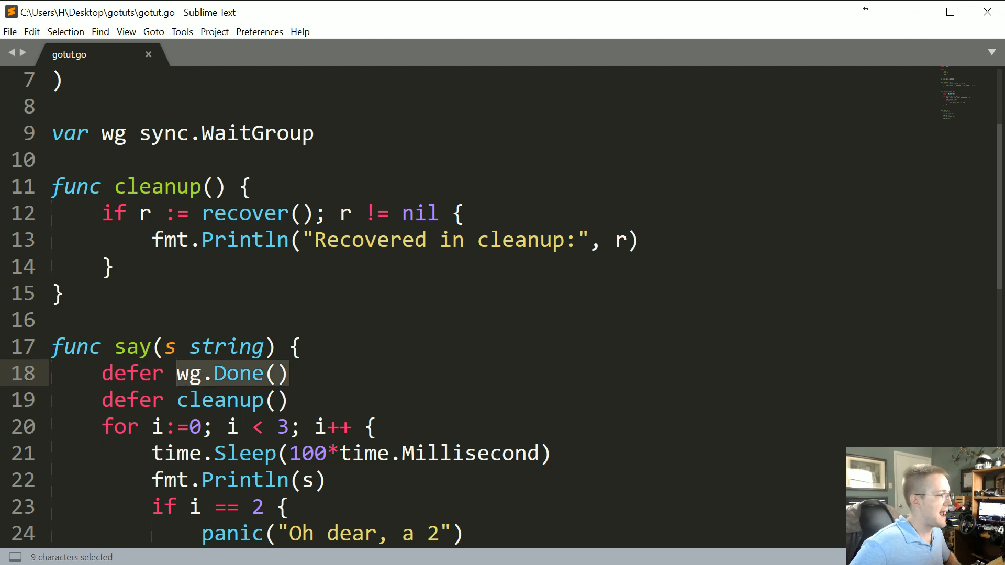
- Cut wg.Done() out of say() and place it at the top of cleanup()
key(ctrl+x)
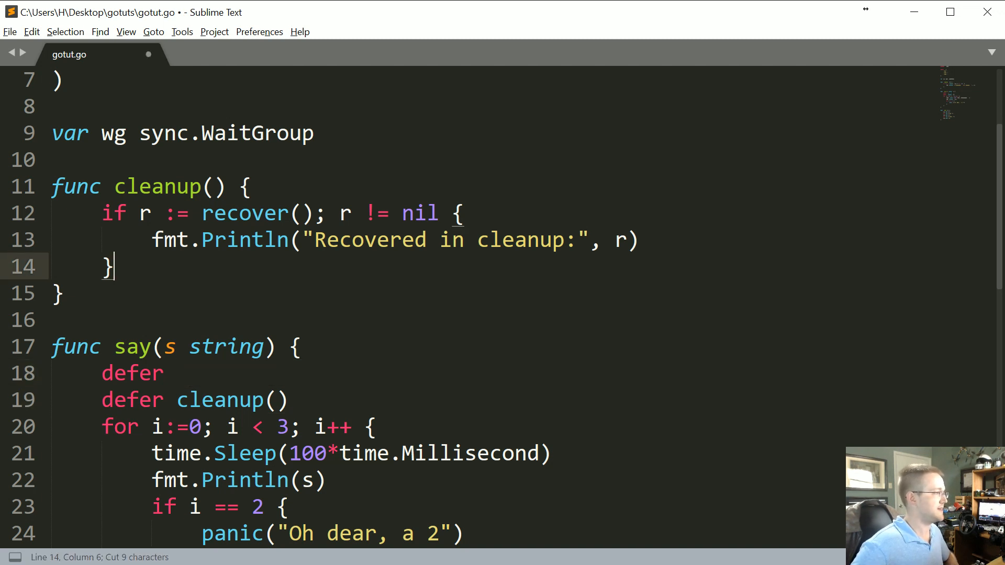
text(wg.Done())
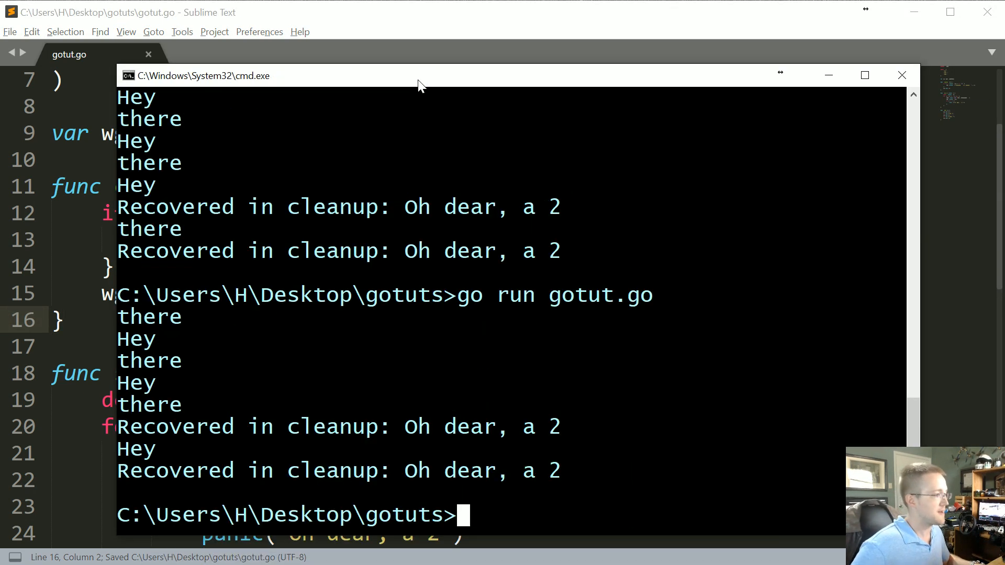
click(901, 74)
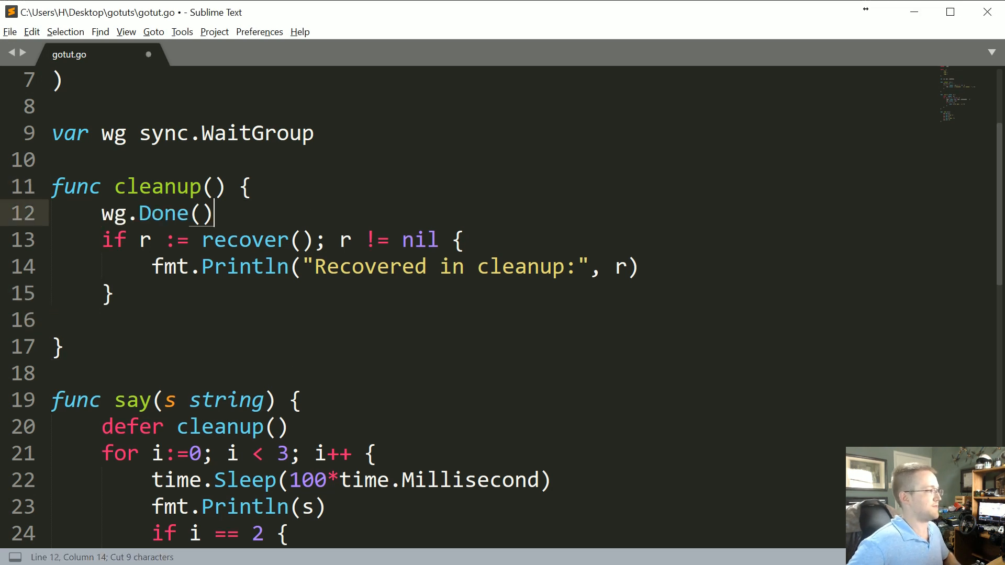
- Make cleanup's first line defer wg.Done() and highlight it while explaining
text(defer)
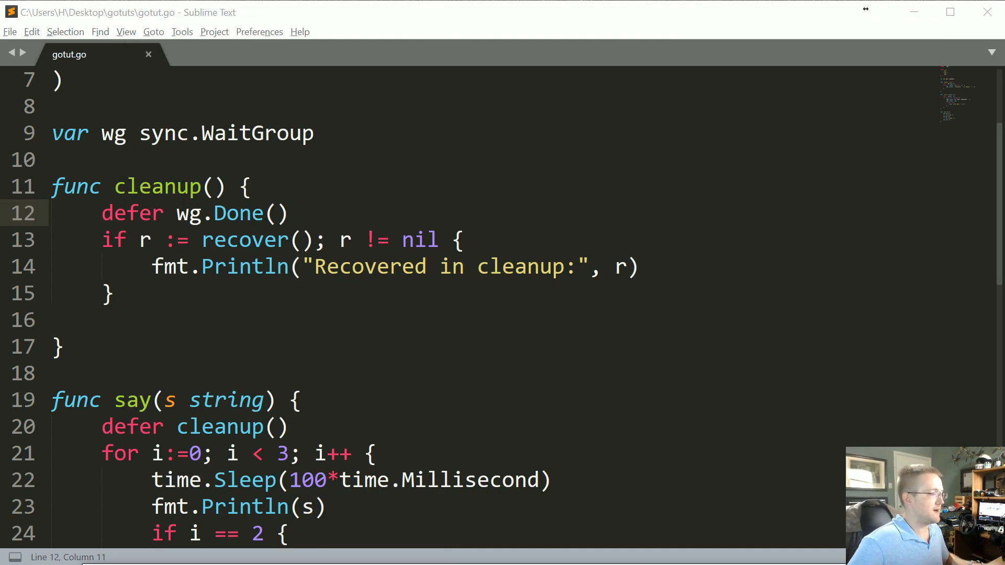
drag(174, 213, 288, 213)
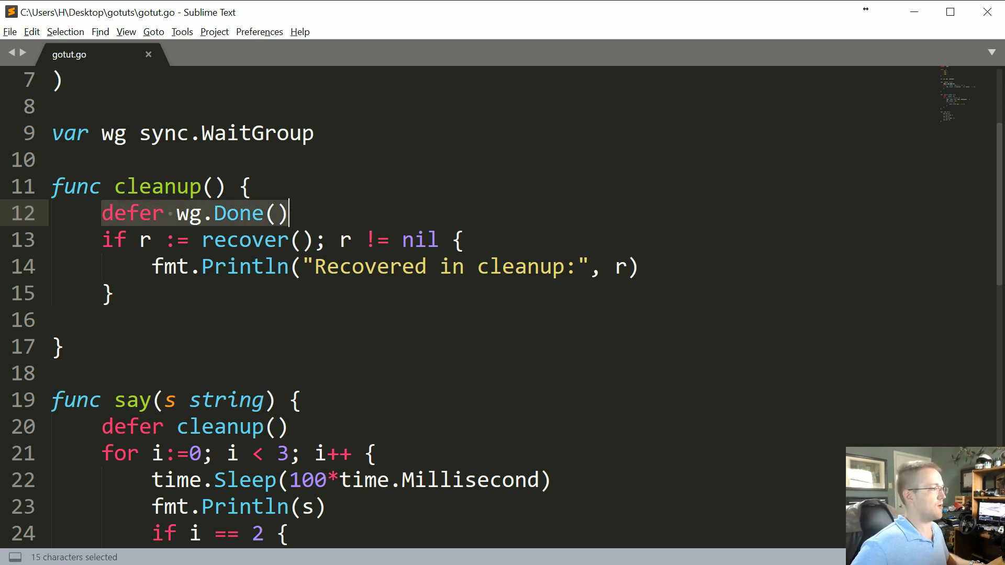
key(shift+down)
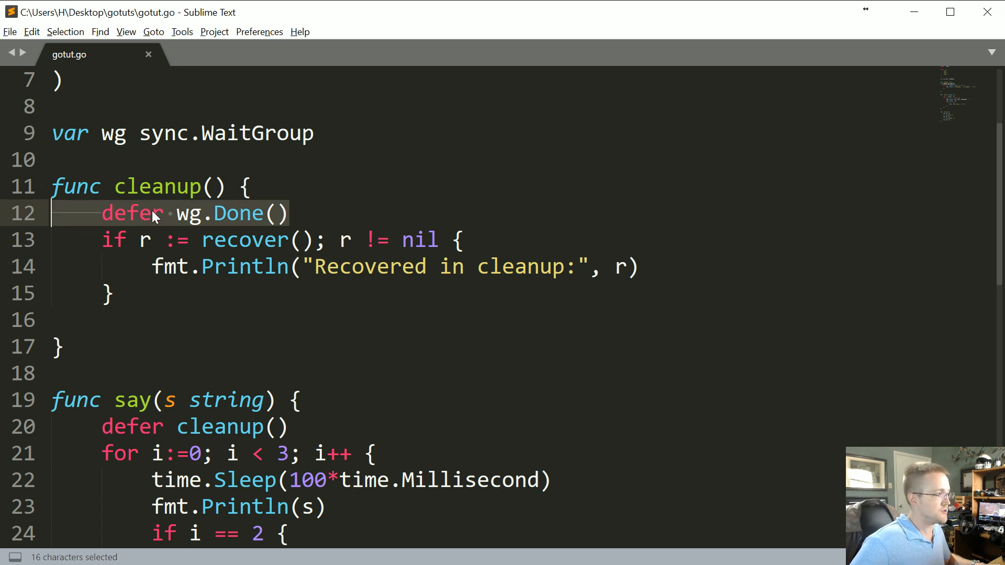
click(288, 213)
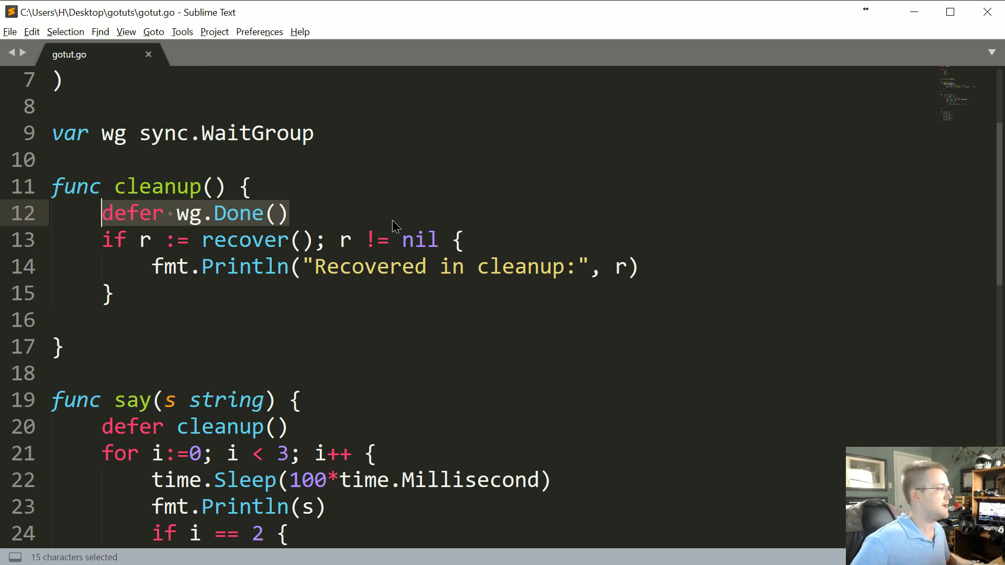
click(289, 213)
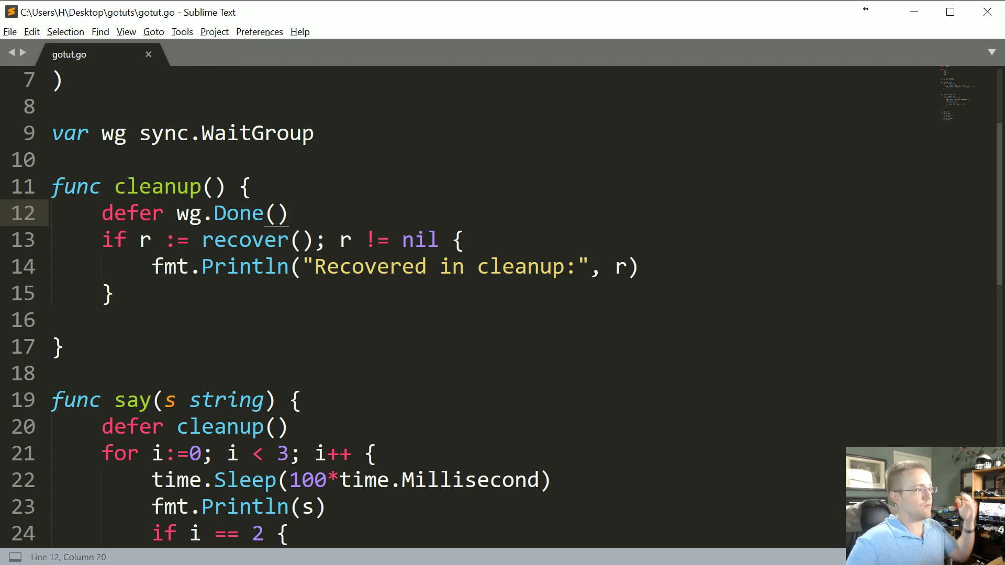
drag(176, 213, 288, 213)
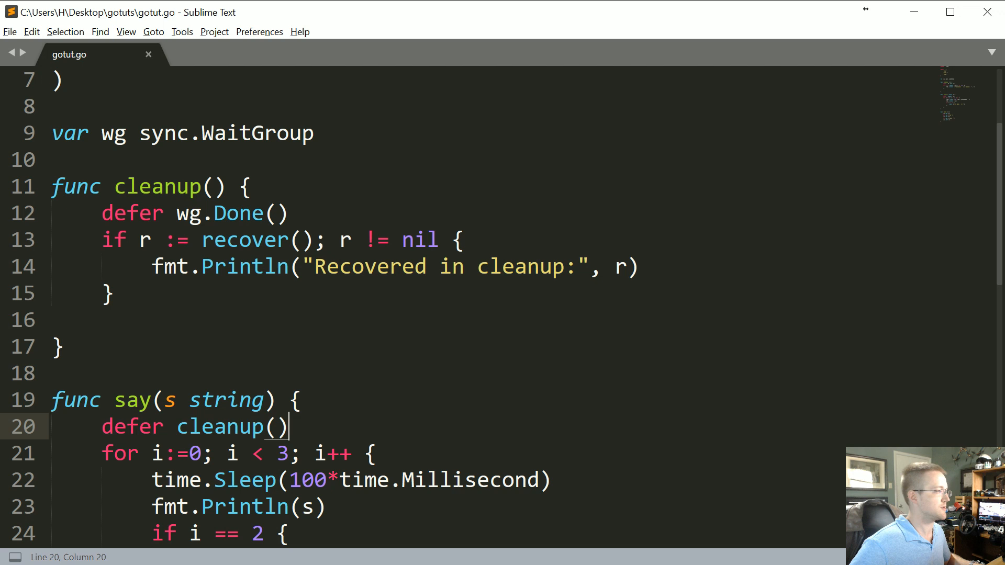
double_click(192, 213)
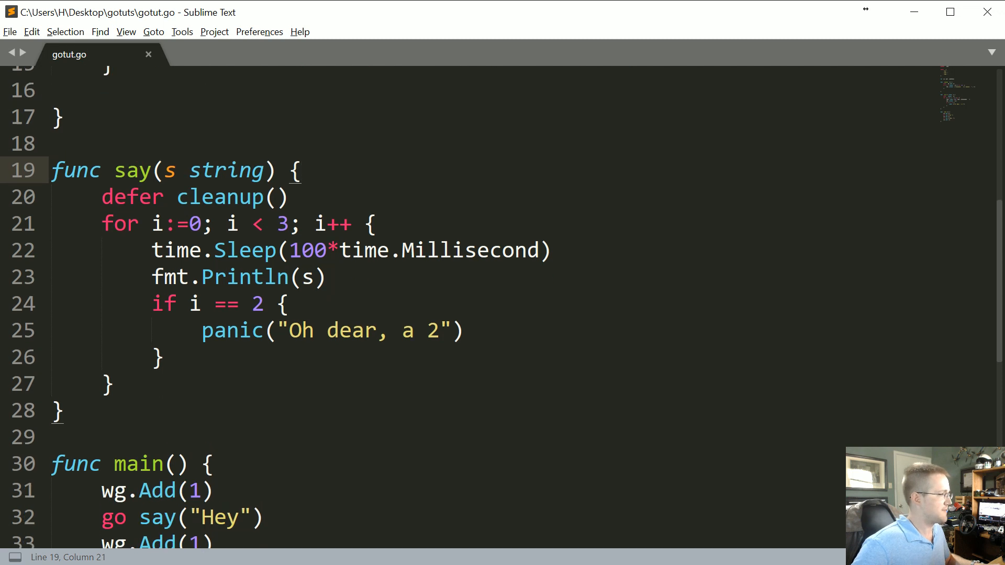
- Space say's loop header to read for i := 0 and save gotut.go
text(" ")
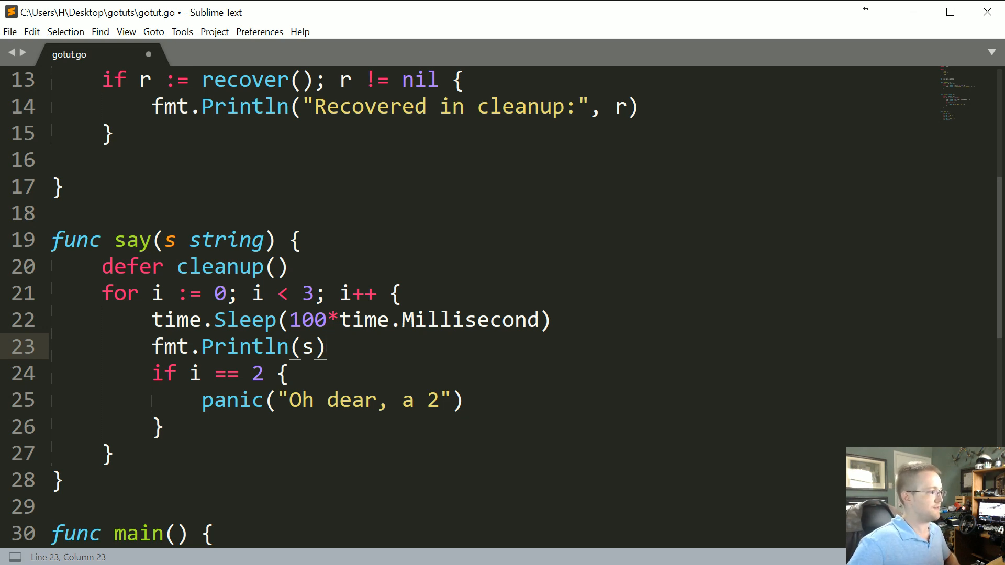
scroll(down, 3)
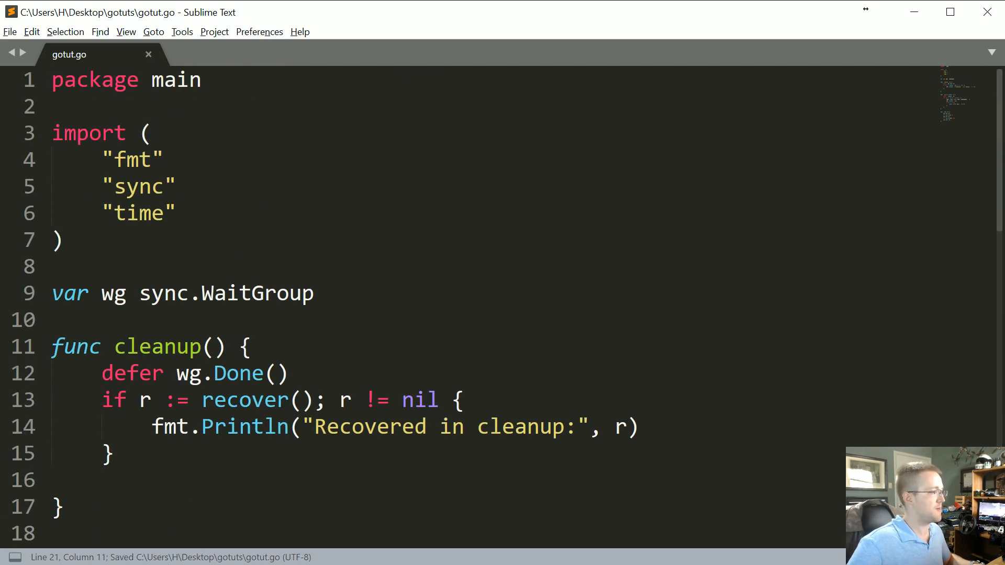
scroll(down, 3)
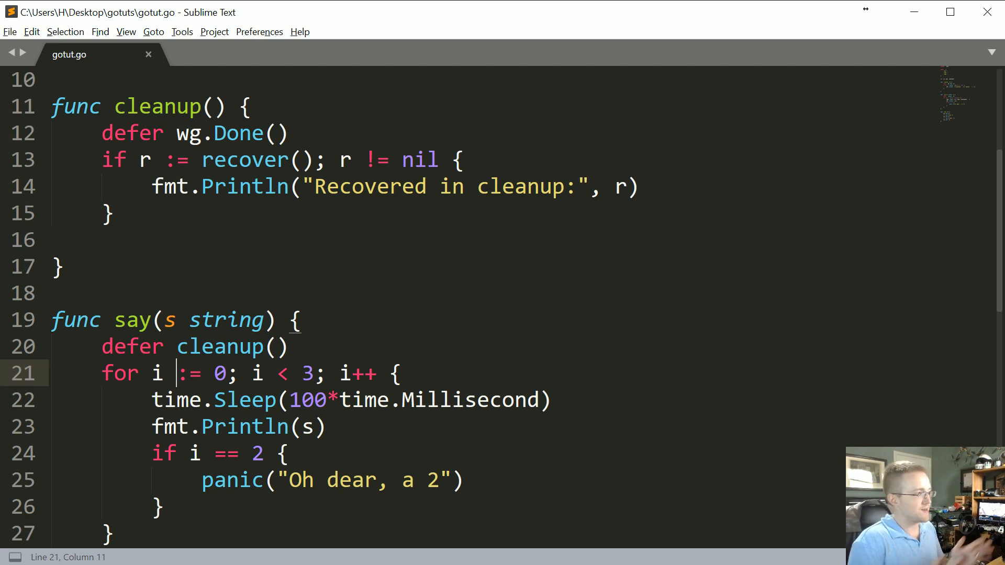
key(ctrl+s)
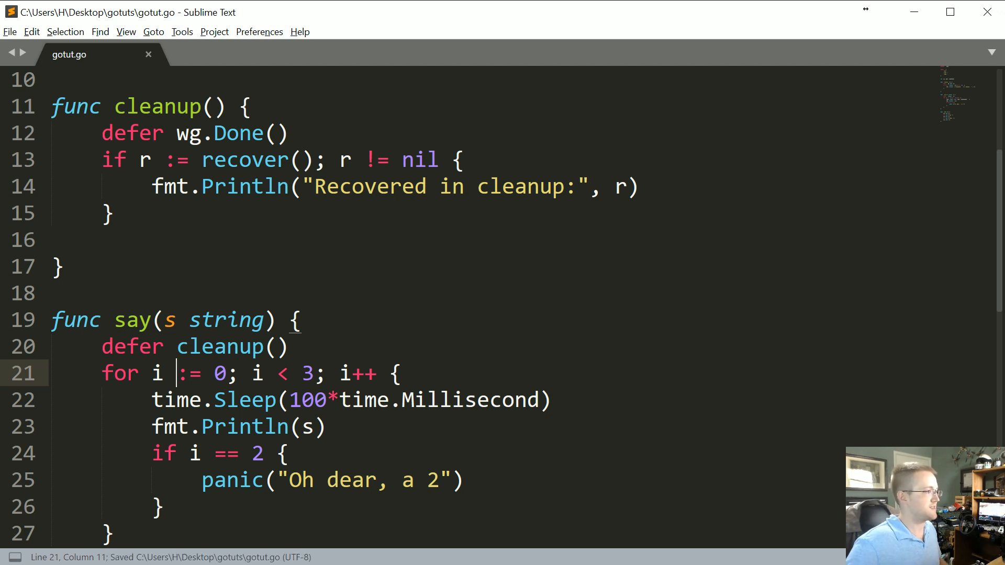